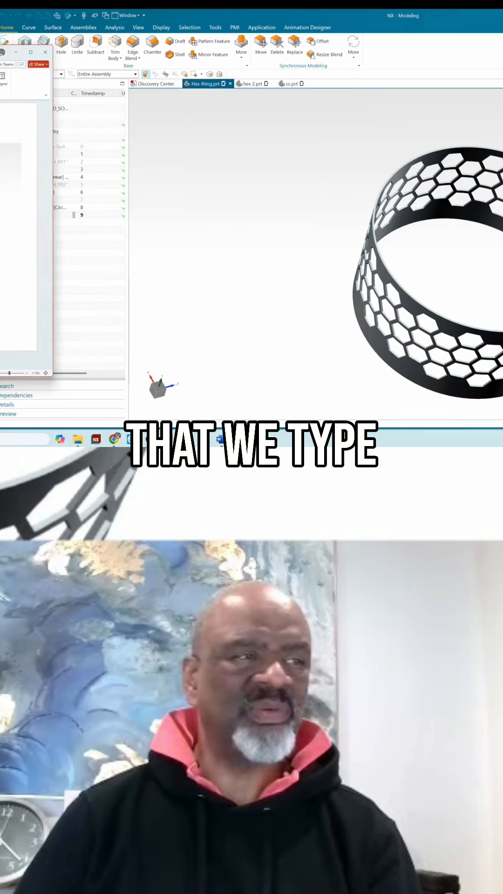
In cc.prt's Expressions list, add a new length expression named a
left_click(291, 83)
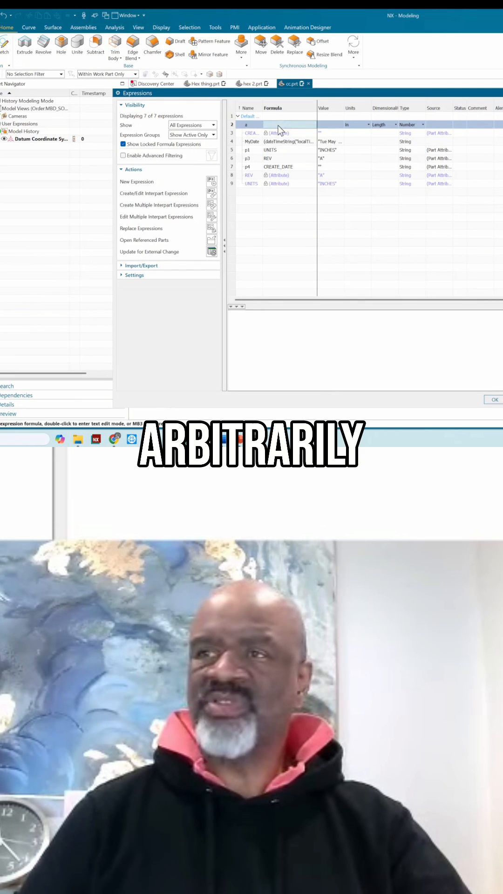
Set expression a to 5 inches and add expression b equal to .5
type("5")
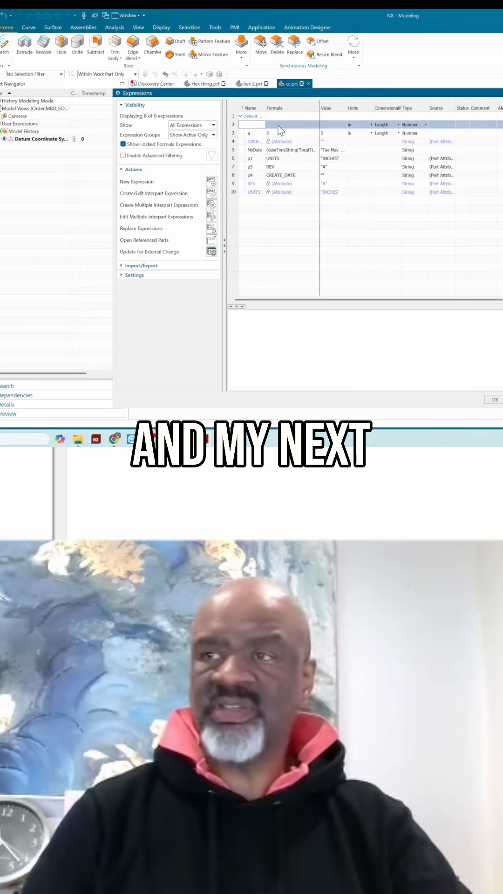
type("b")
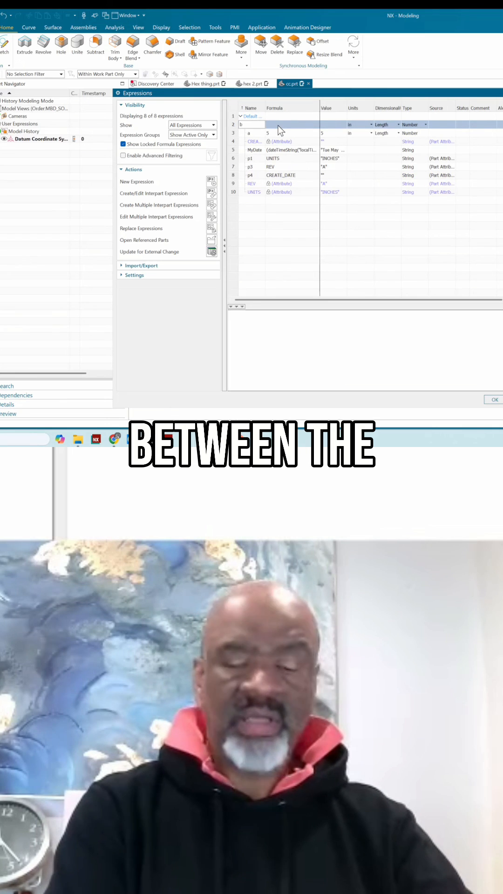
left_click(280, 124)
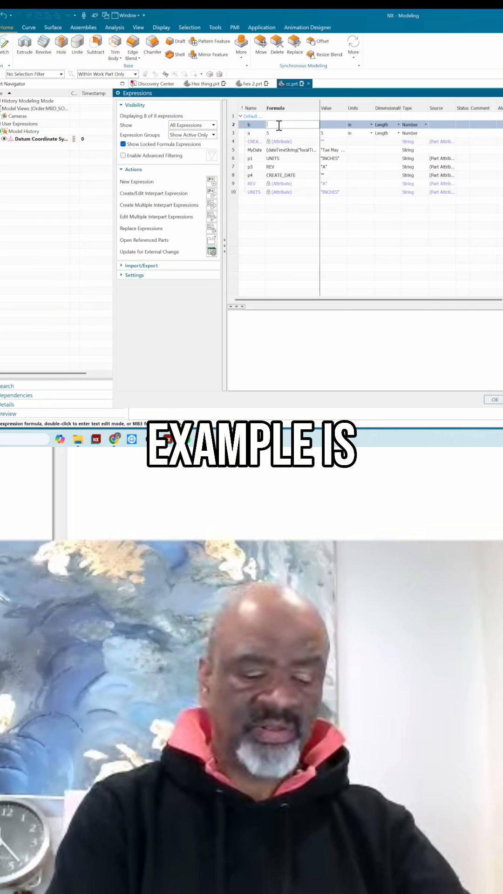
type(".5")
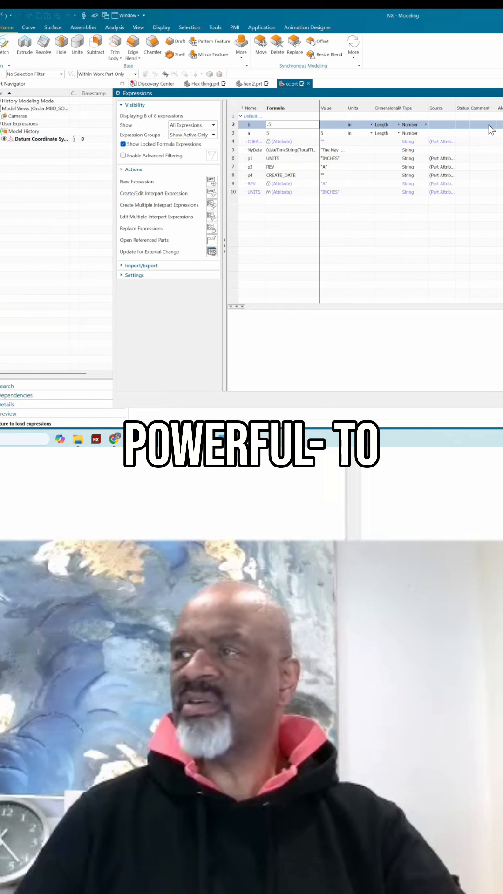
Write descriptive spacing comments for expressions b and a
left_click(480, 124)
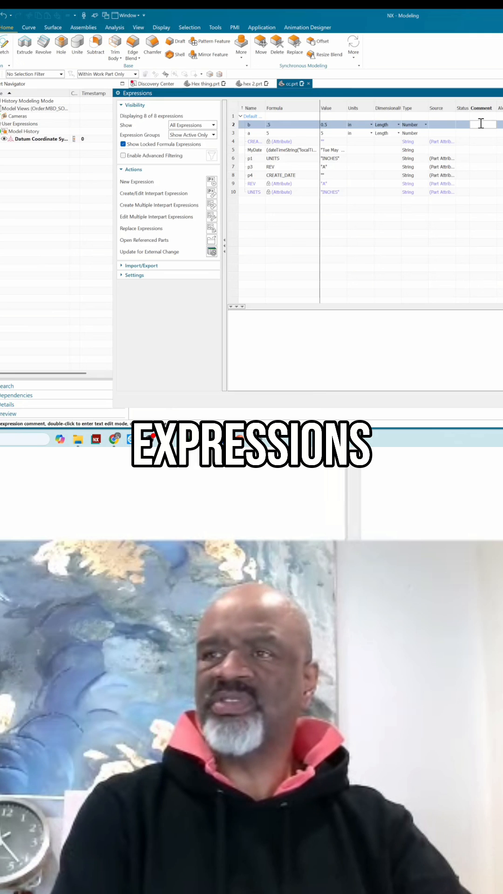
type("this is the ...")
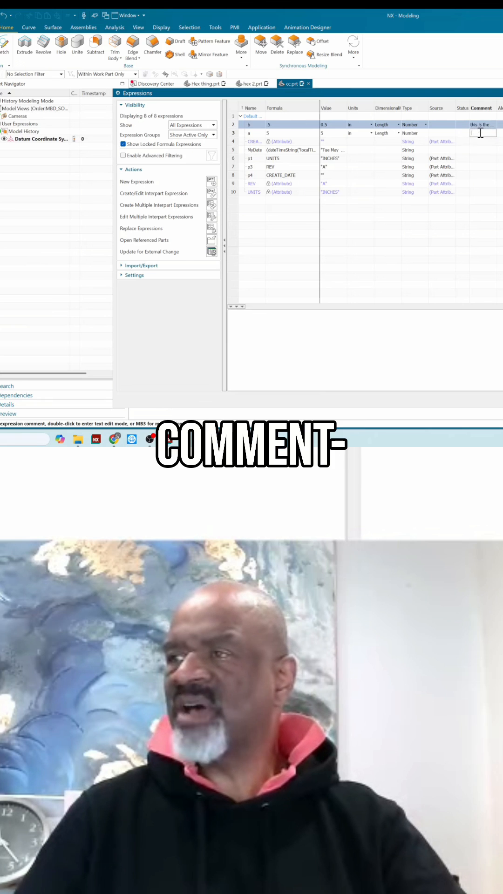
type("spacing betw...")
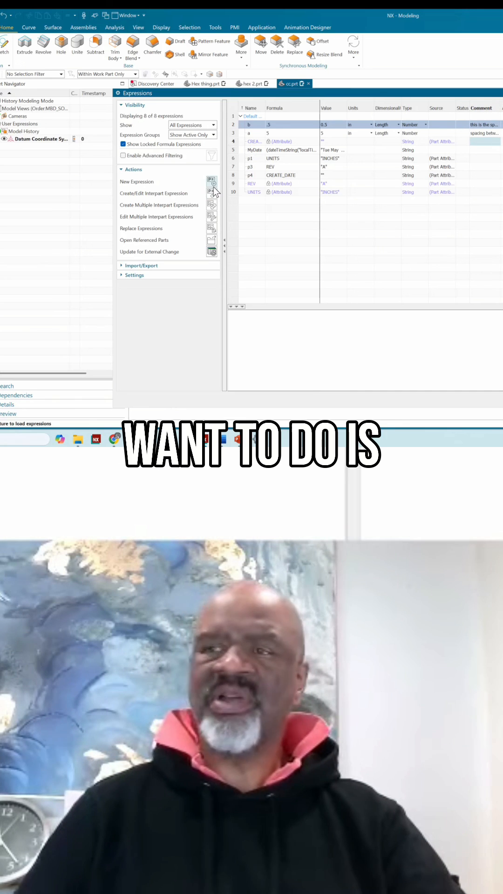
mouse_move(211, 181)
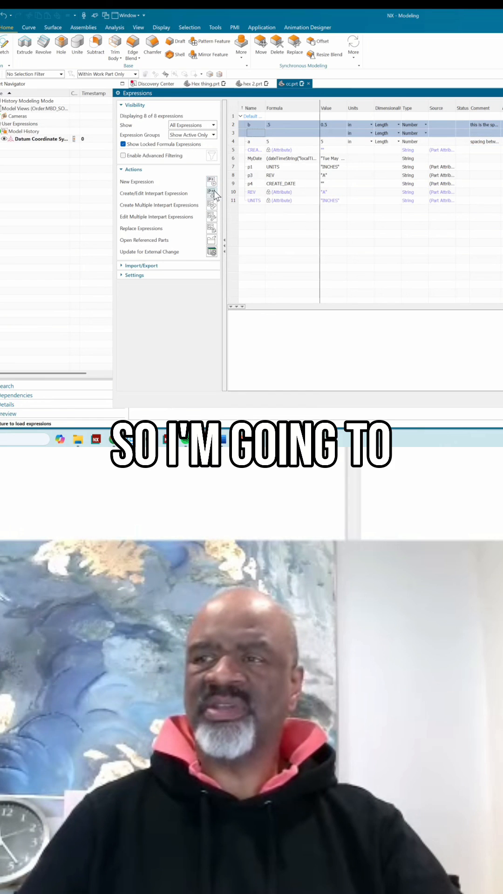
Create expression c with formula (a+b)*cos( using the autocomplete cosine function
type("d")
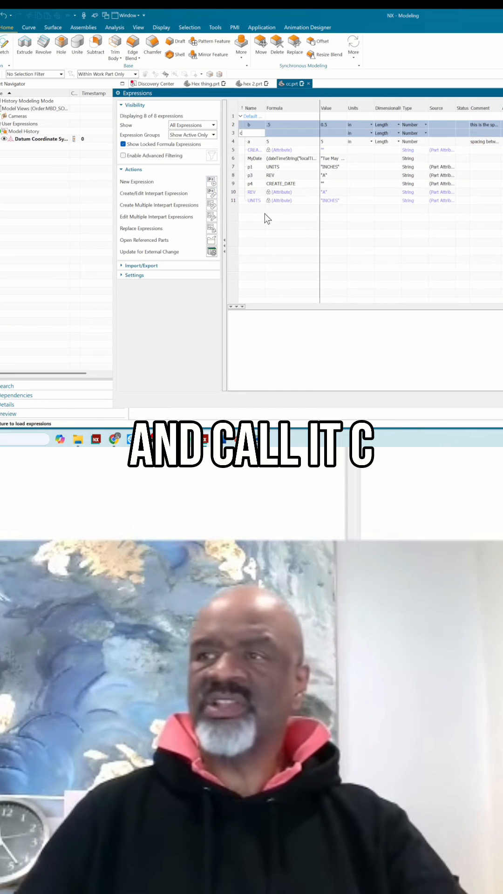
type("c")
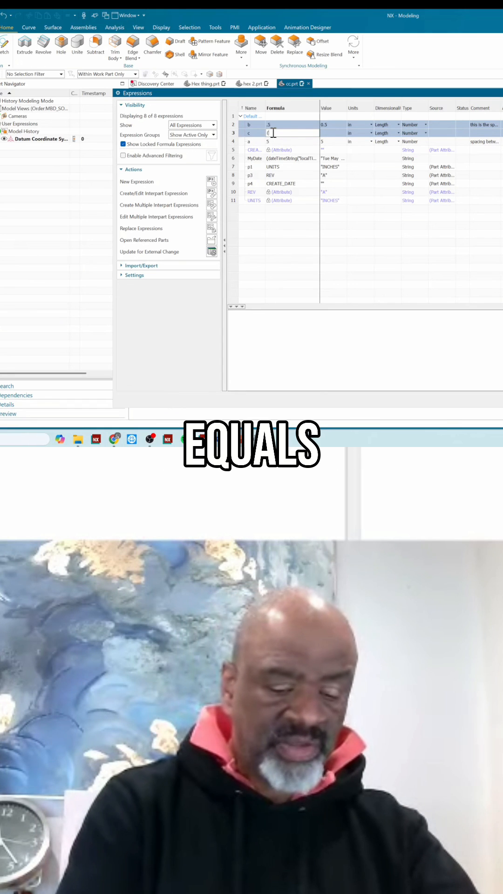
type("a+b)")
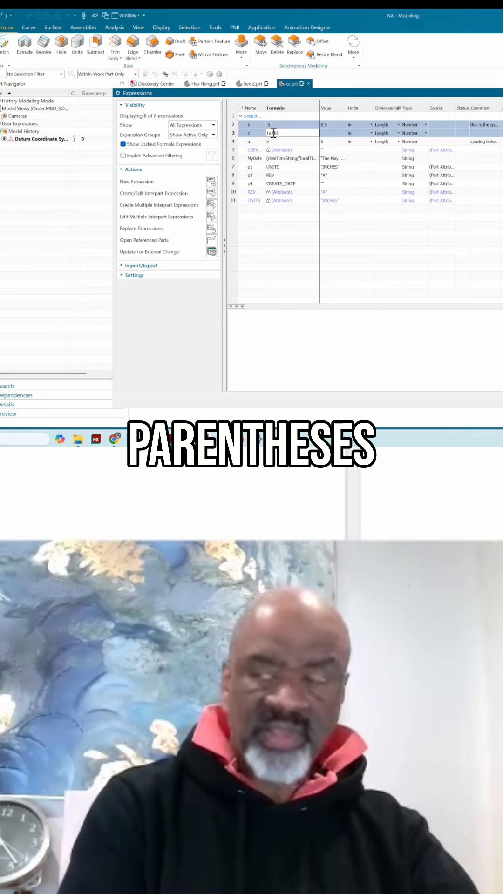
type("*")
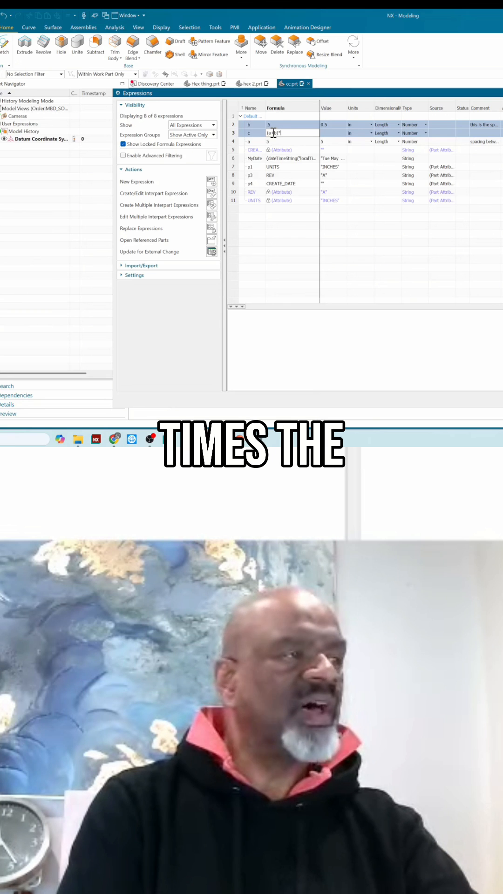
type("co")
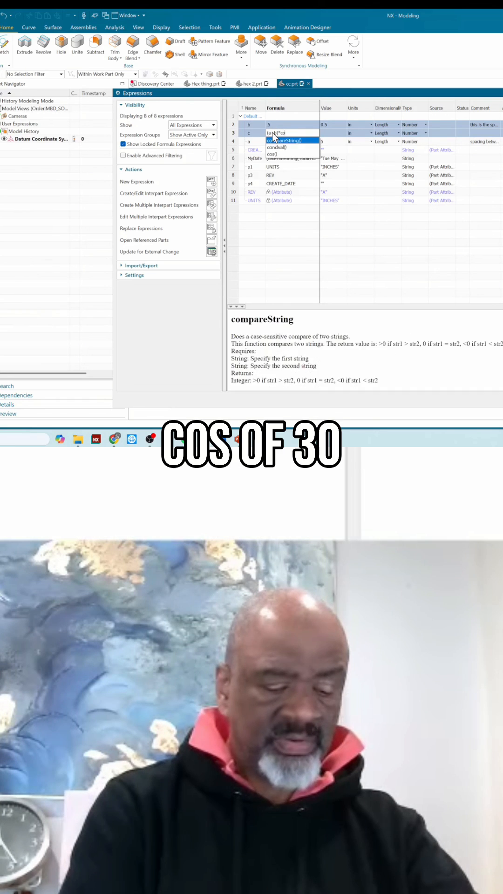
left_click(275, 154)
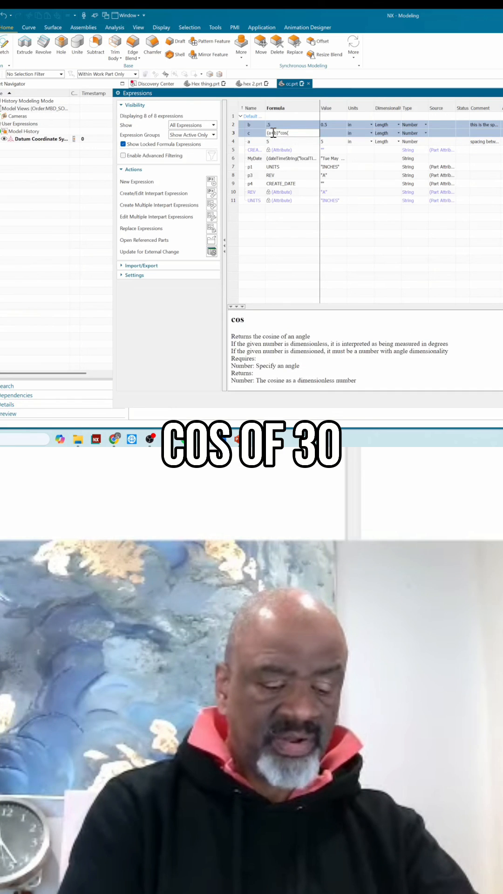